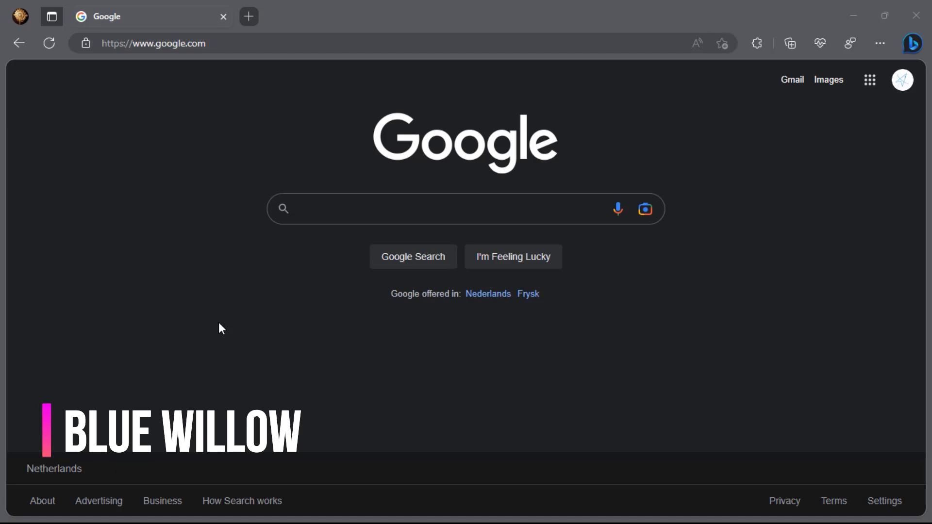
Search Google for 'blue willow', reach bluewillow.ai and follow its 'Join the Free Beta' Discord invite.
text(blu)
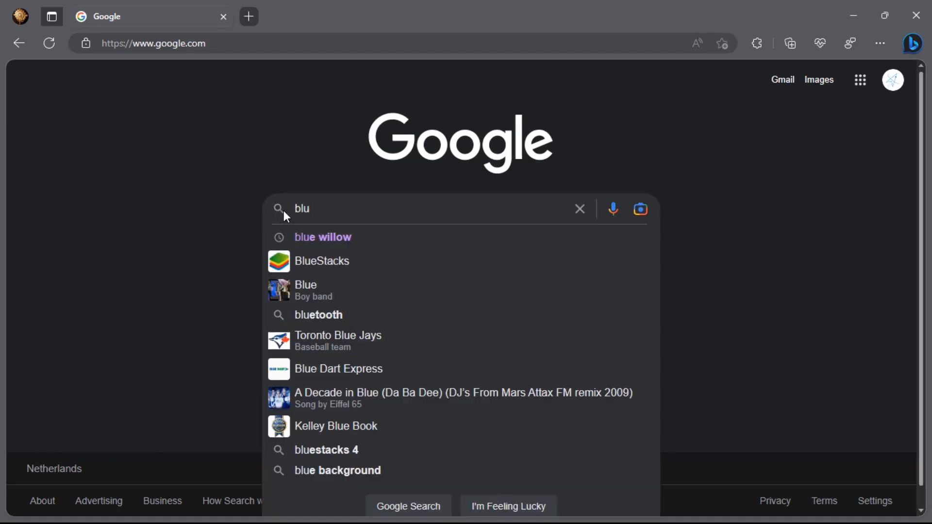
click(322, 237)
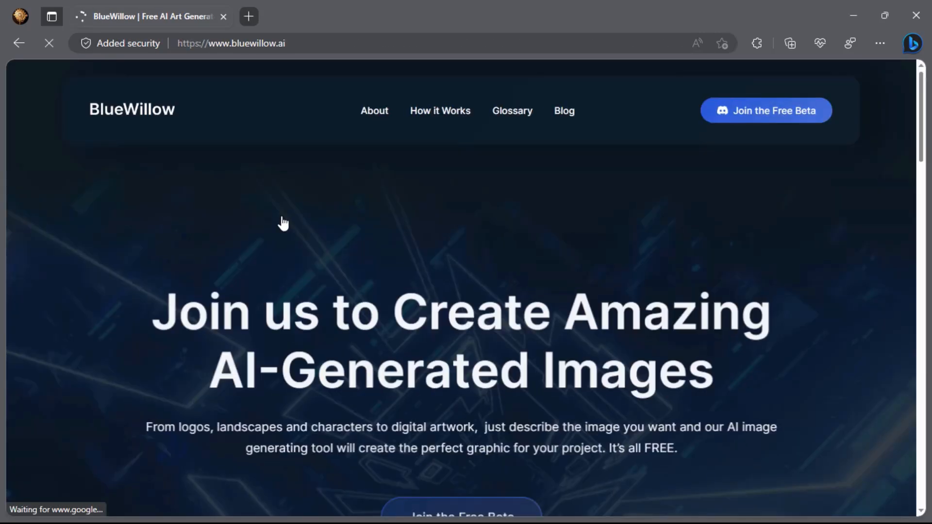
scroll(down, 3)
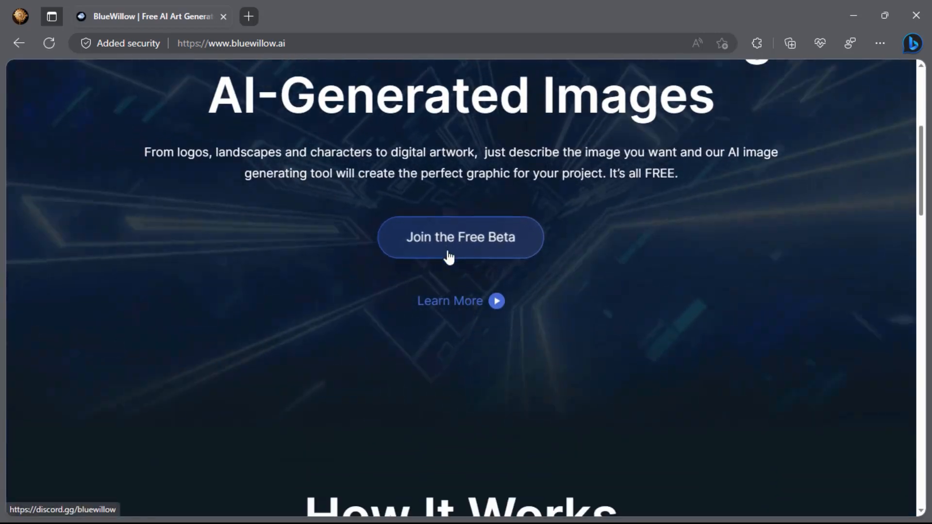
click(460, 237)
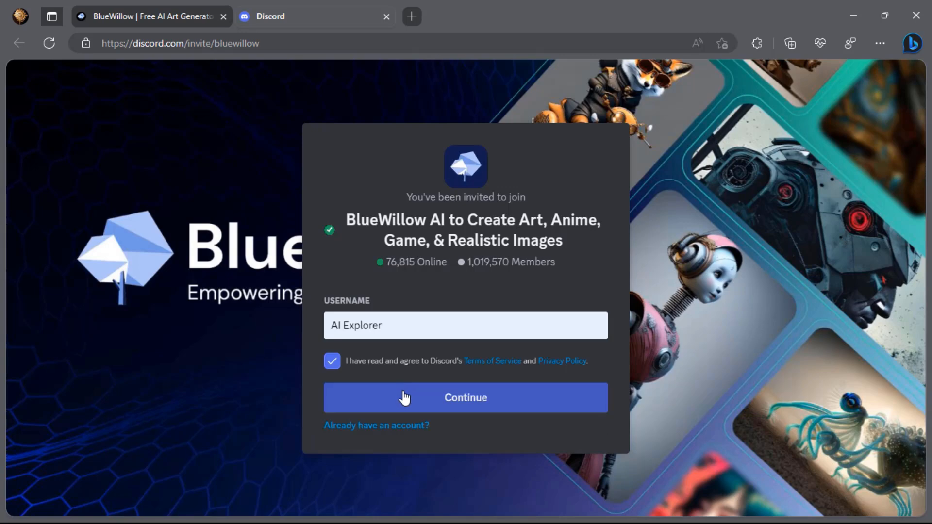
Accept the invite as AI Explorer and join the BlueWillow AI server.
click(465, 398)
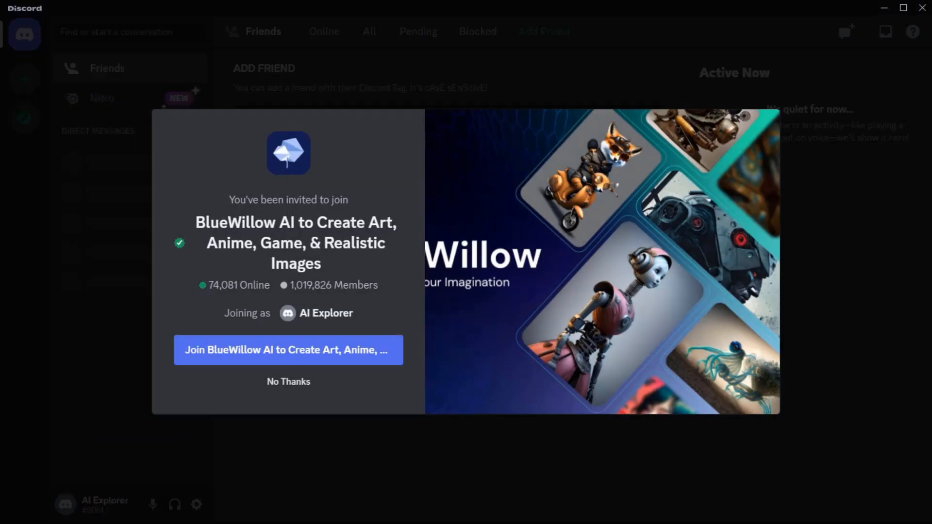
mouse_move(459, 380)
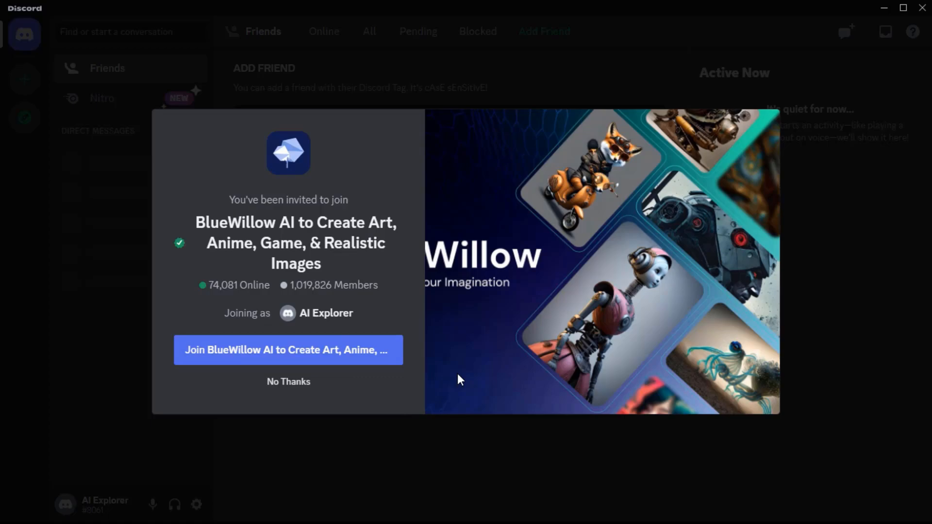
click(287, 350)
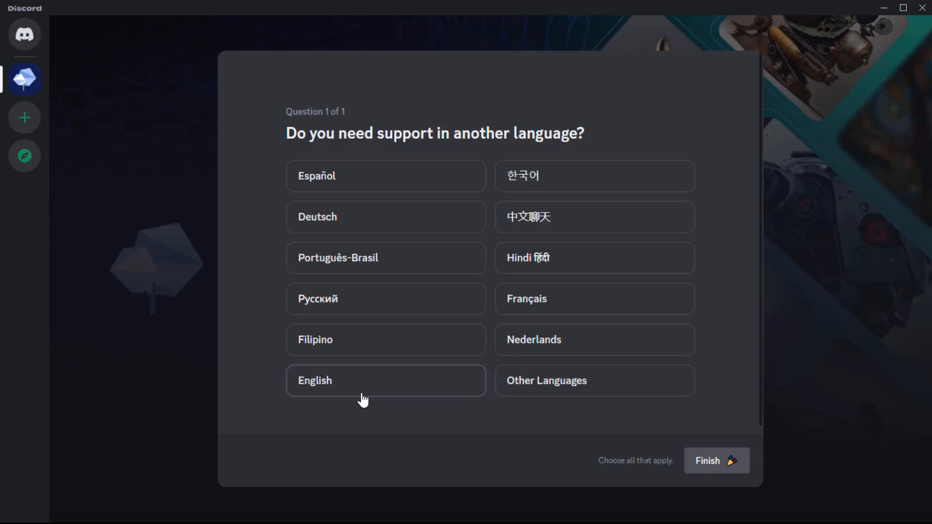
Choose English as the support language and finish BlueWillow's onboarding questions.
click(385, 381)
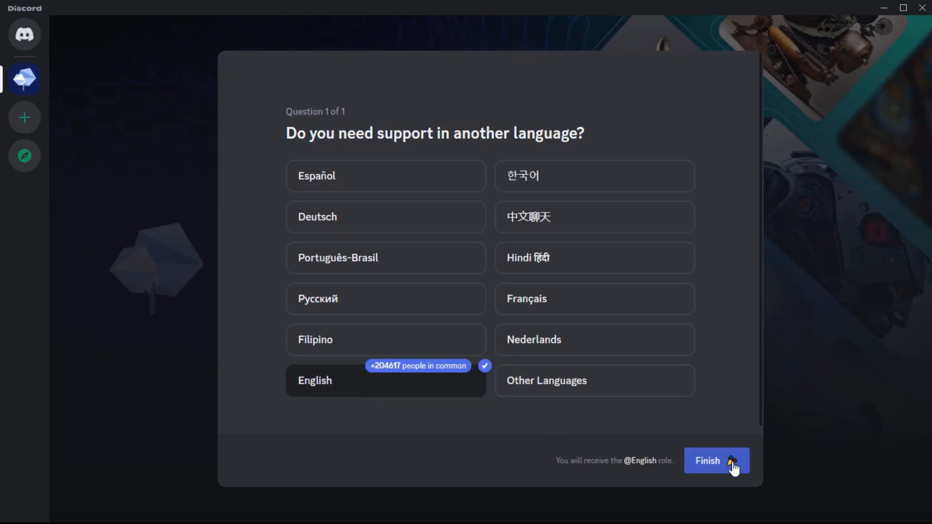
click(716, 460)
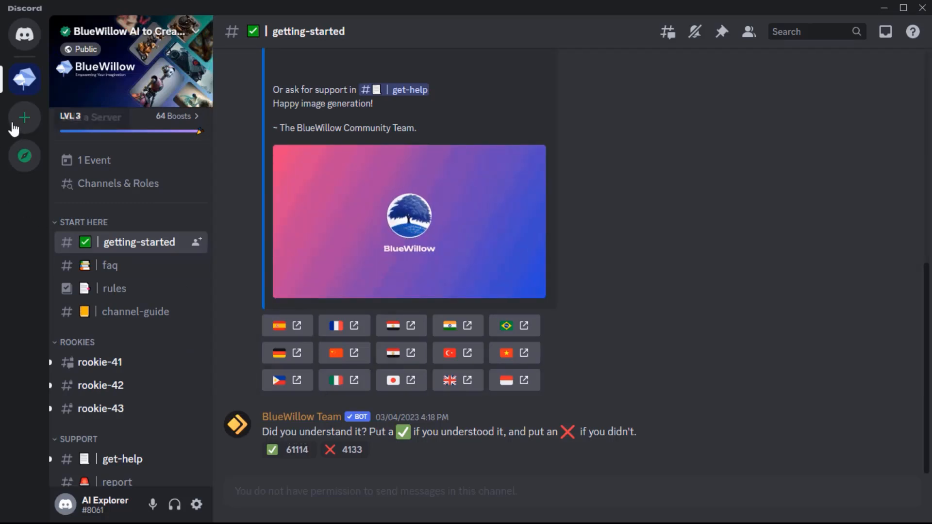
Create a personal server named 'AI Explorers' with an uploaded star icon.
click(24, 117)
text(AI Explorers)
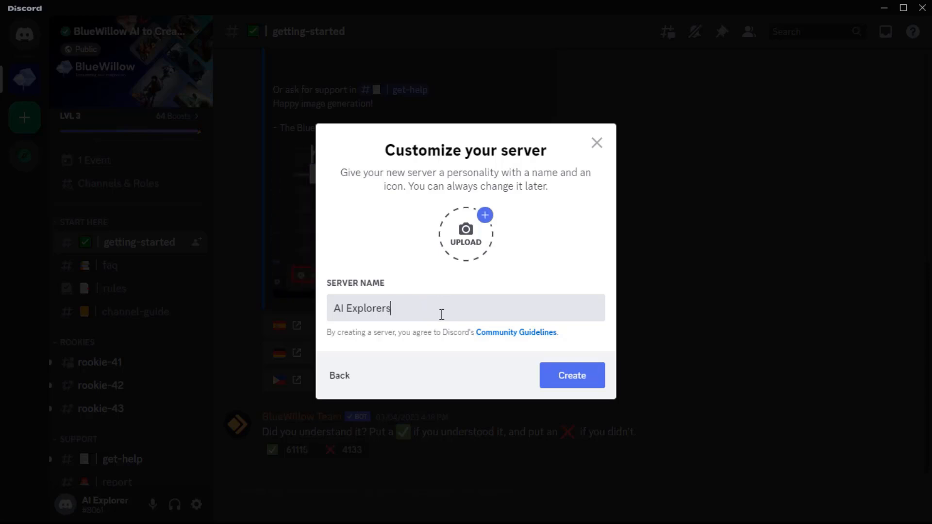
click(465, 232)
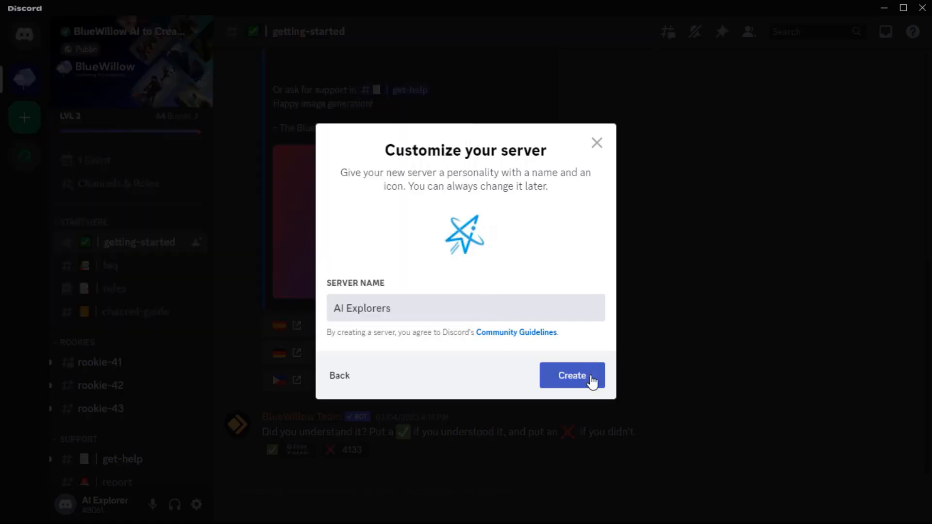
click(571, 375)
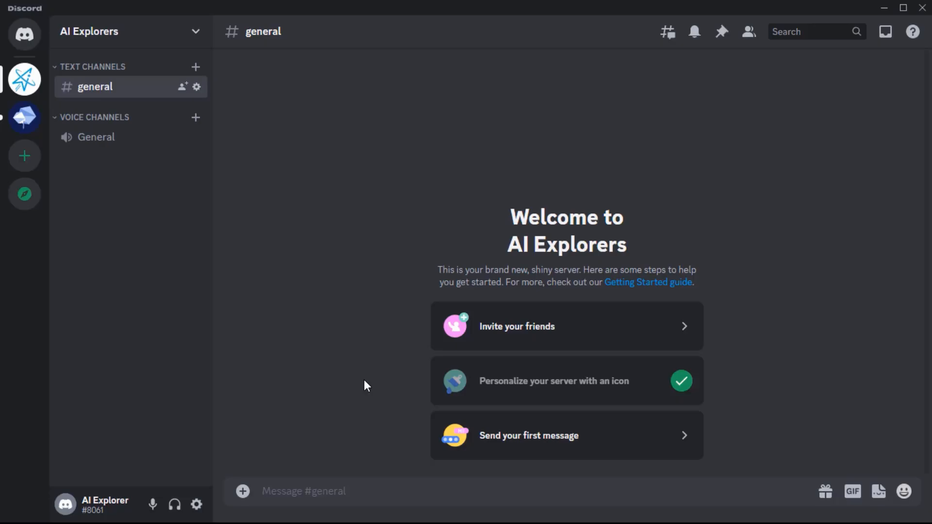
mouse_move(82, 161)
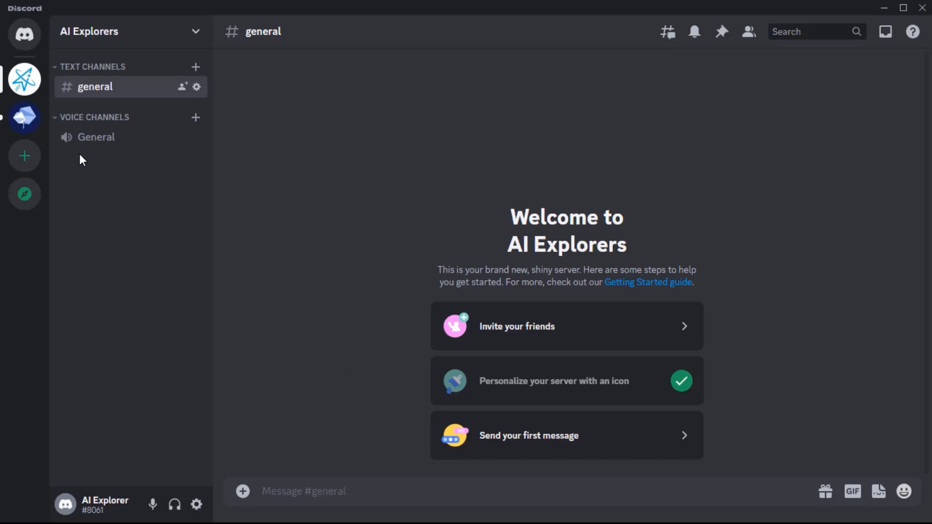
Locate the BlueWillow bot in the BlueWillow server's member list and start adding it to a server.
click(24, 118)
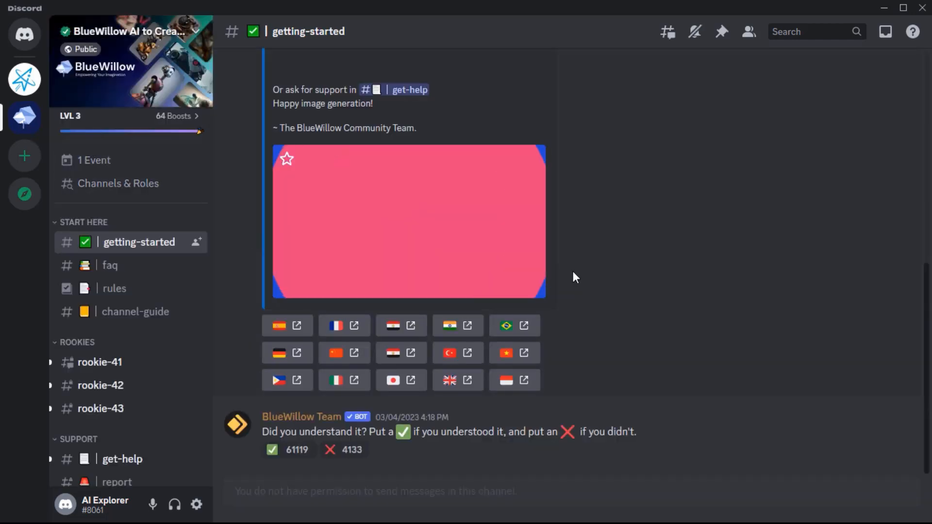
mouse_move(748, 32)
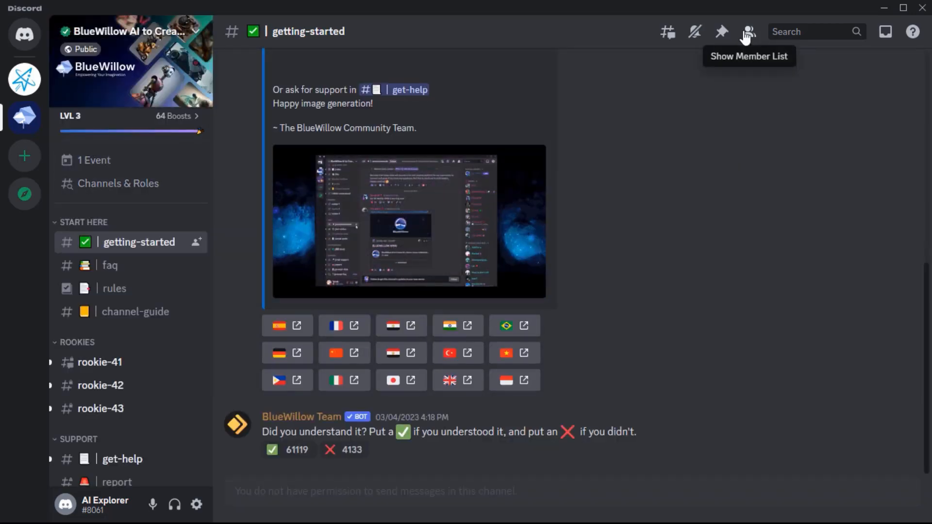
click(749, 31)
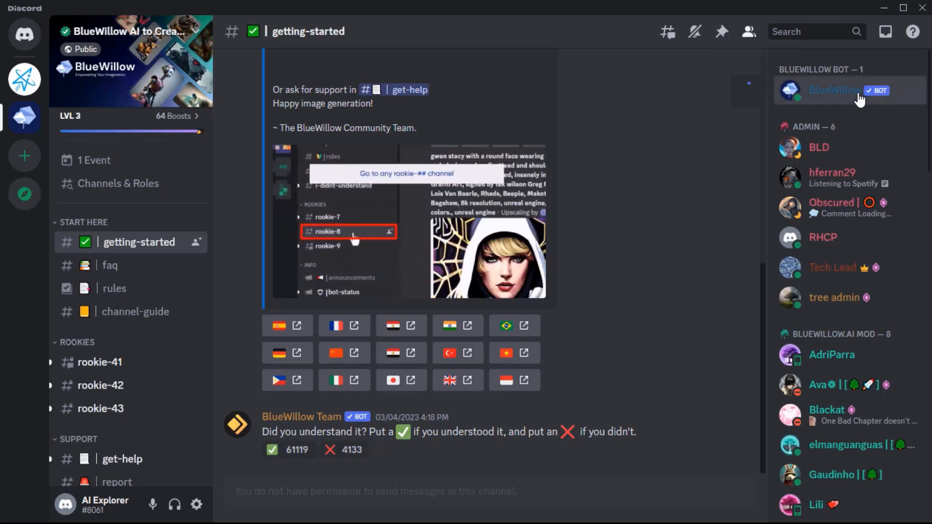
click(835, 89)
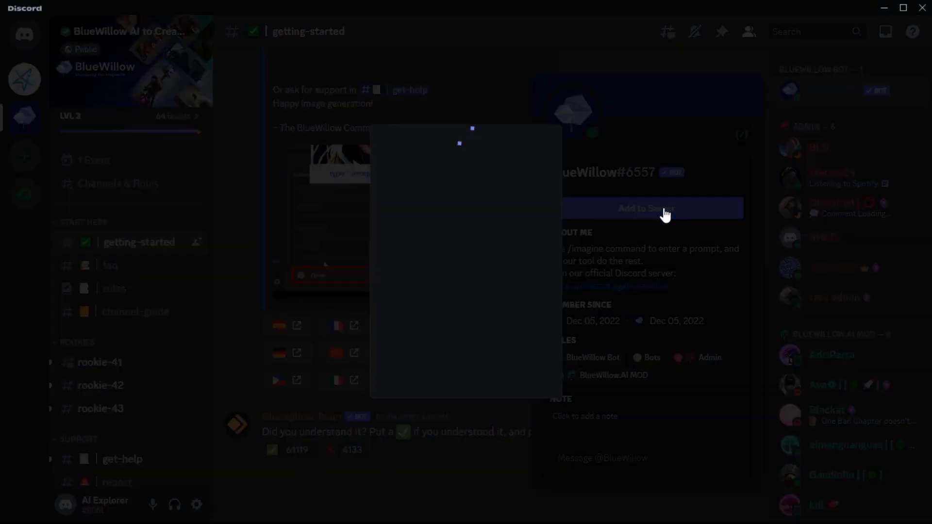
Choose AI Explorers as the destination and authorize BlueWillow's requested permissions.
click(644, 208)
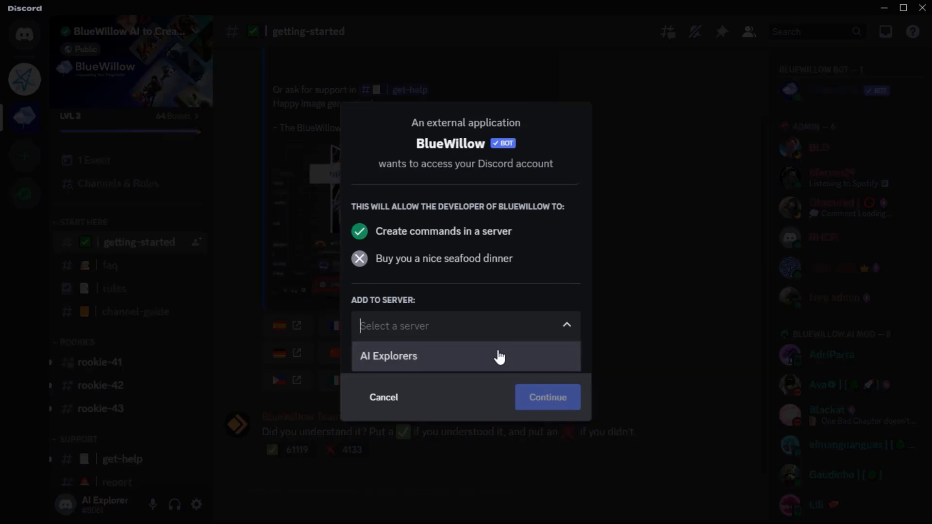
click(546, 397)
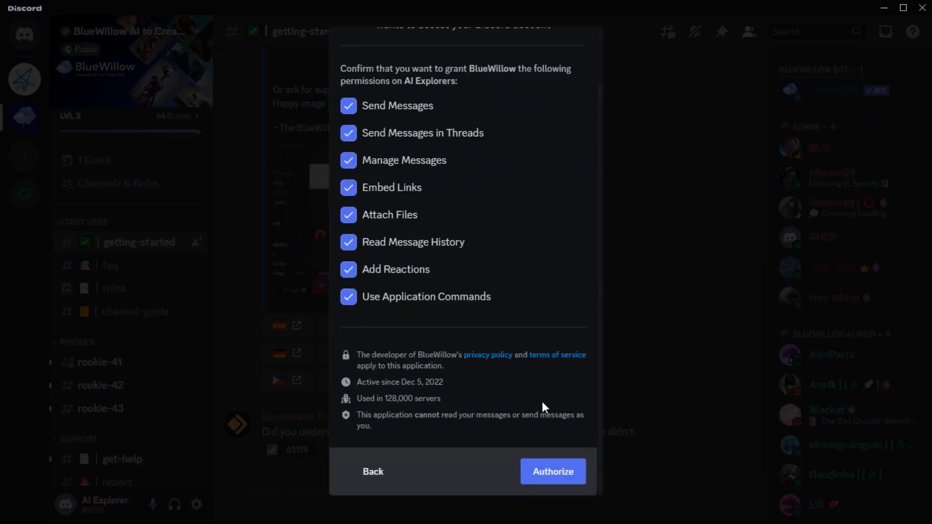
click(552, 472)
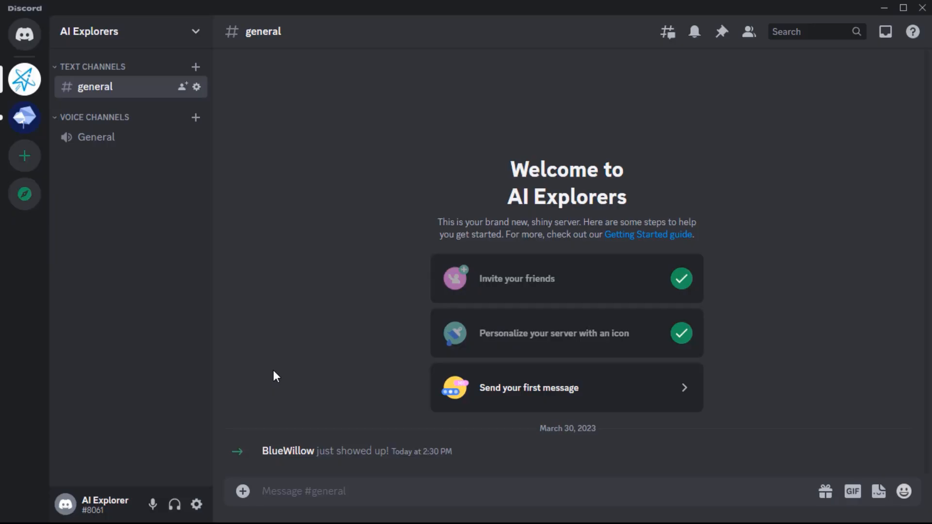
Run /imagine with 'most beautiful long hair, show her full face and head' and request U3 of the grid.
text(/imagine prompt)
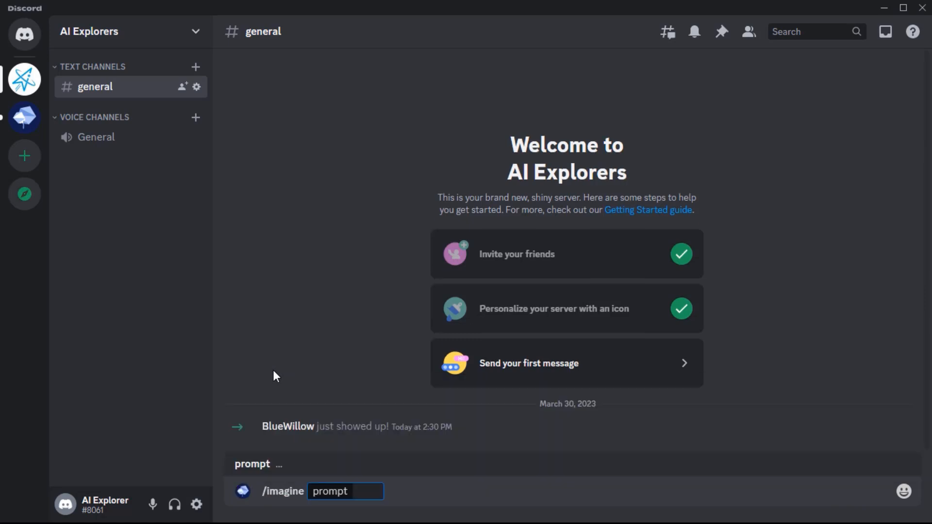
text(most beautiful long hair, show her full face and head,)
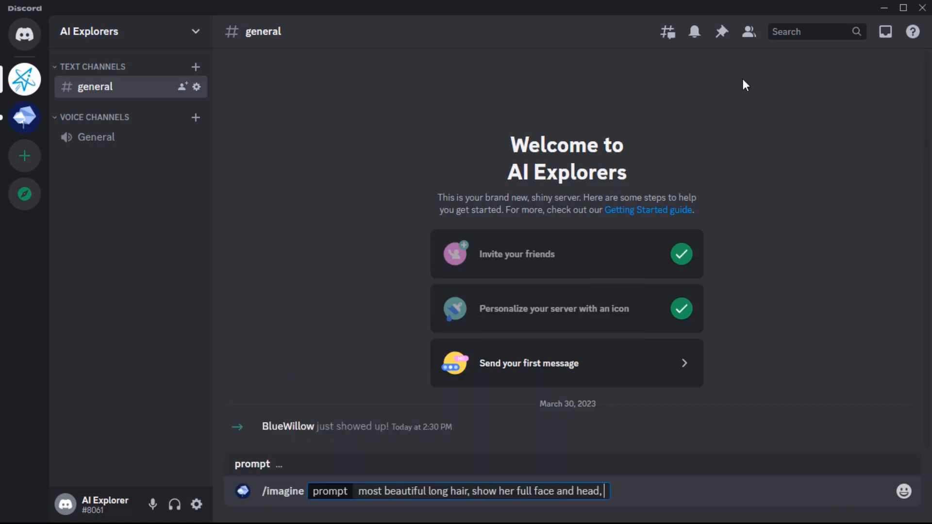
key(enter)
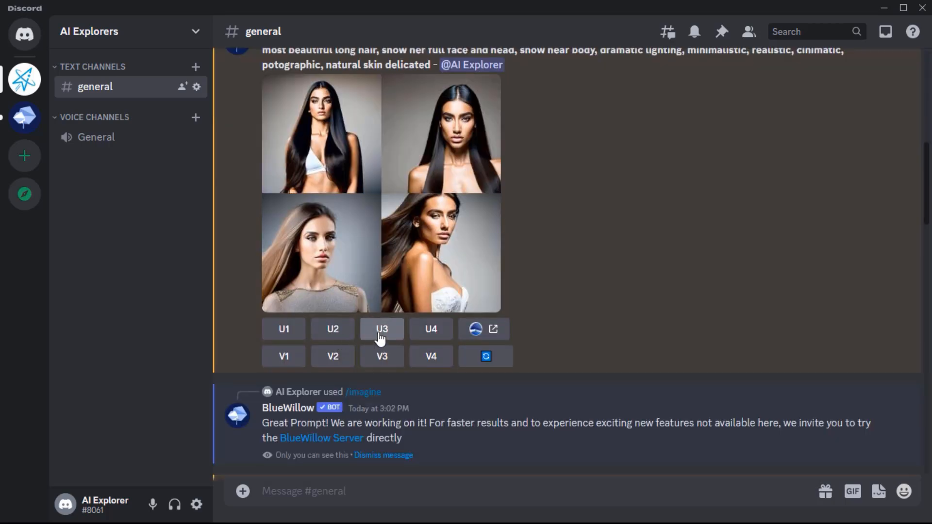
click(382, 329)
text(/)
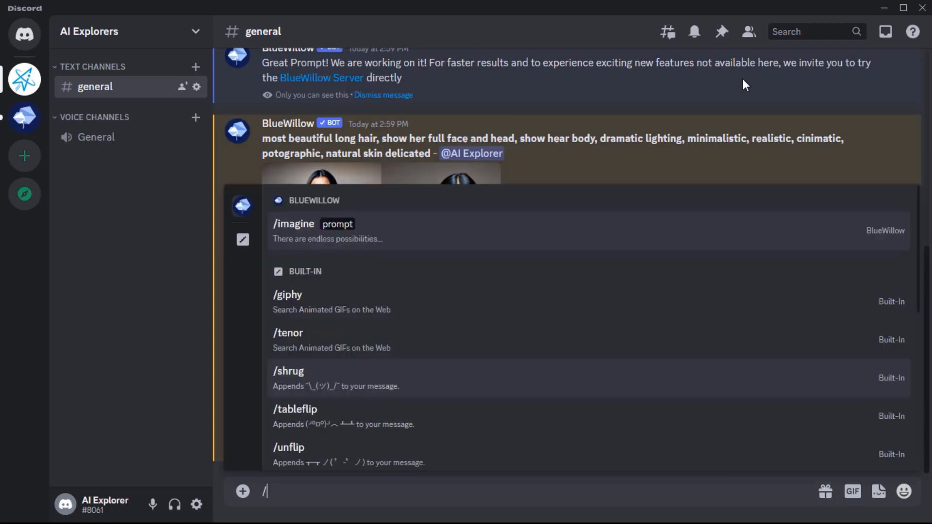
Start a fresh /imagine command from the BlueWillow suggestions, awaiting a prompt.
text(ima)
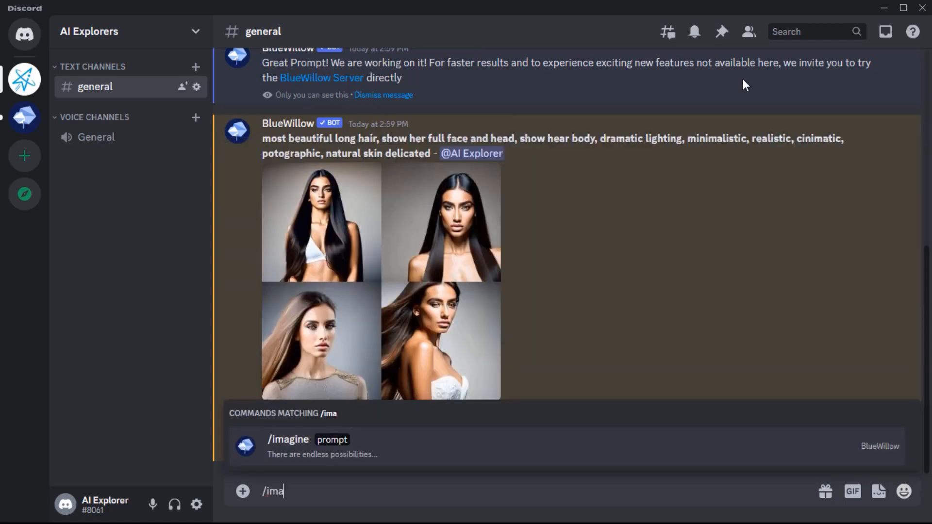
text(gine prompt)
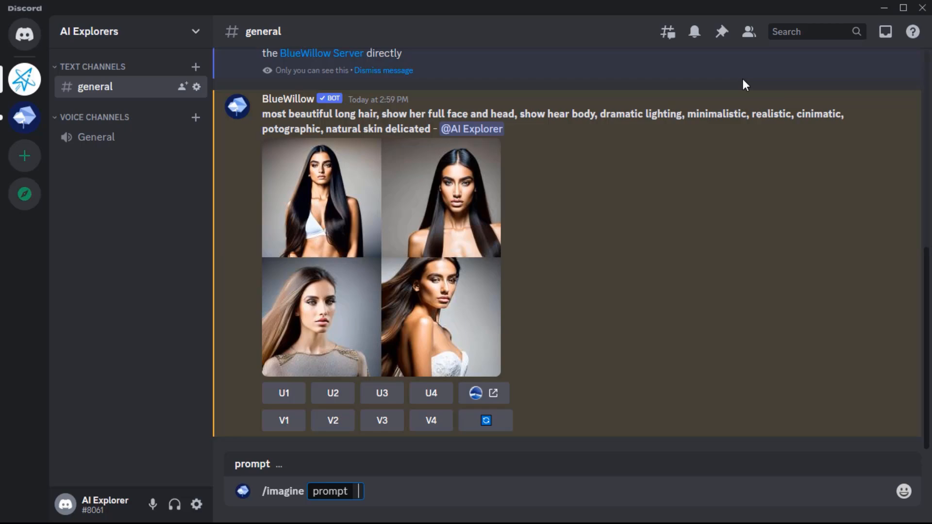
Scroll through #general to review earlier BlueWillow grids, including the sci-fi house portrait set.
scroll(down, 3)
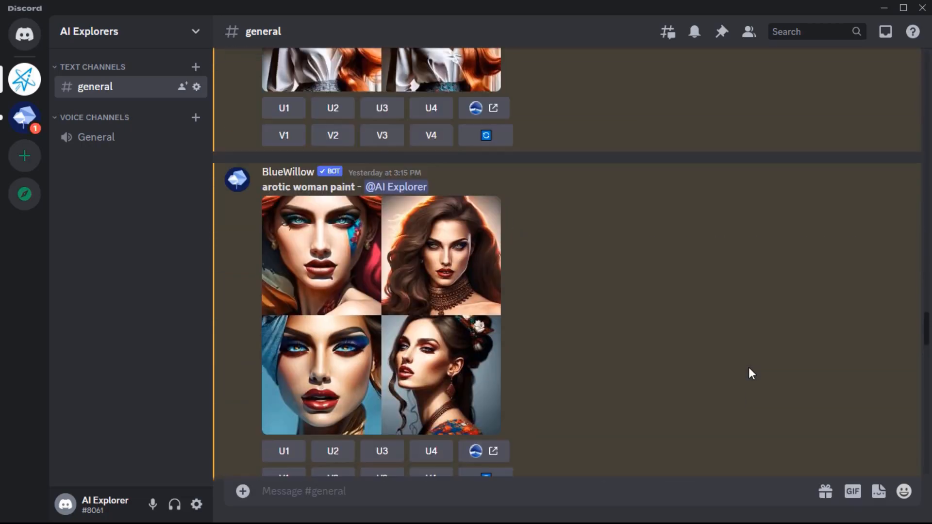
scroll(down, 3)
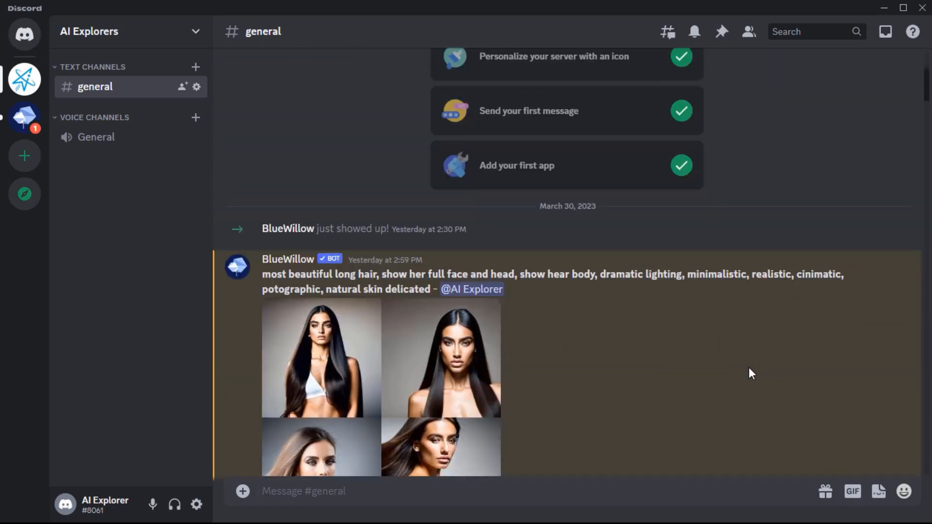
scroll(down, 3)
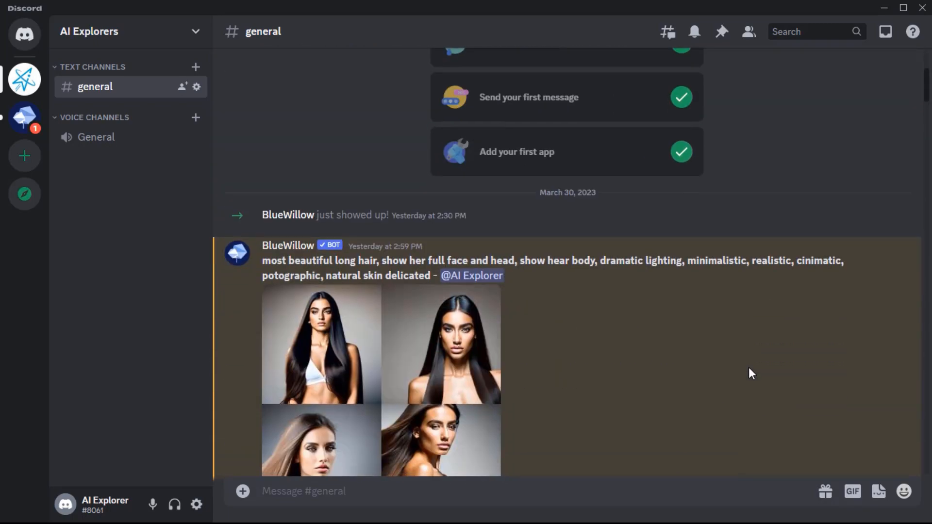
scroll(down, 3)
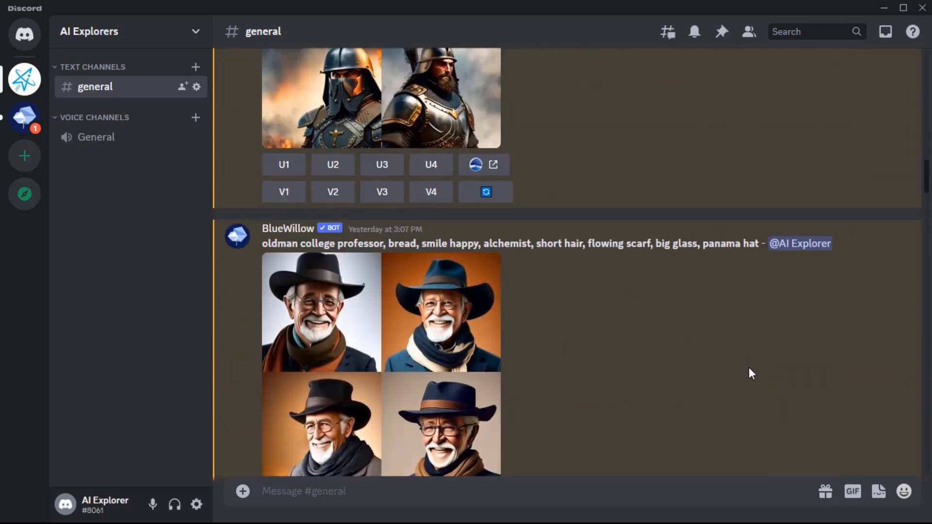
scroll(down, 3)
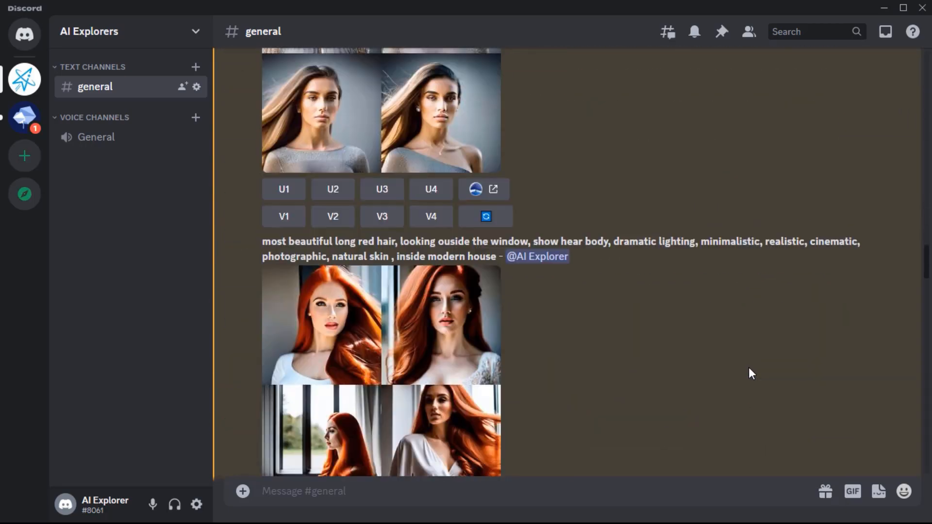
scroll(down, 3)
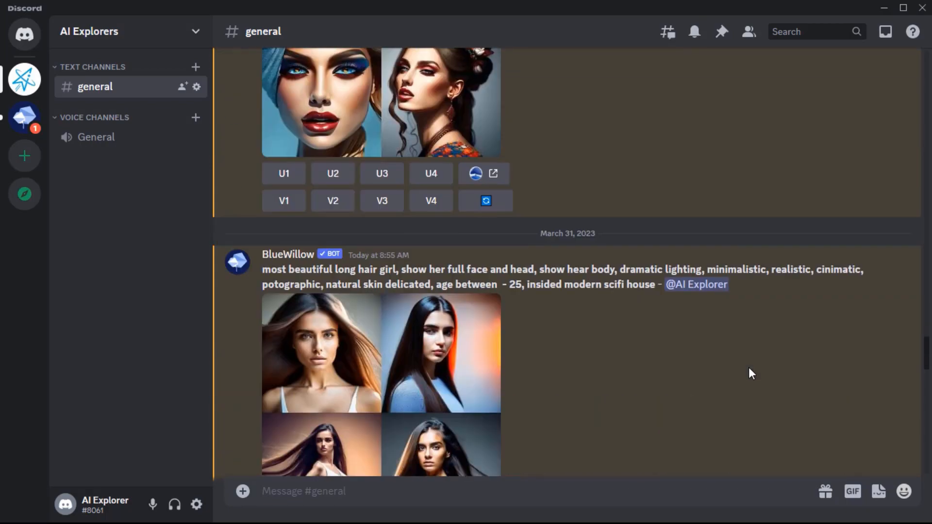